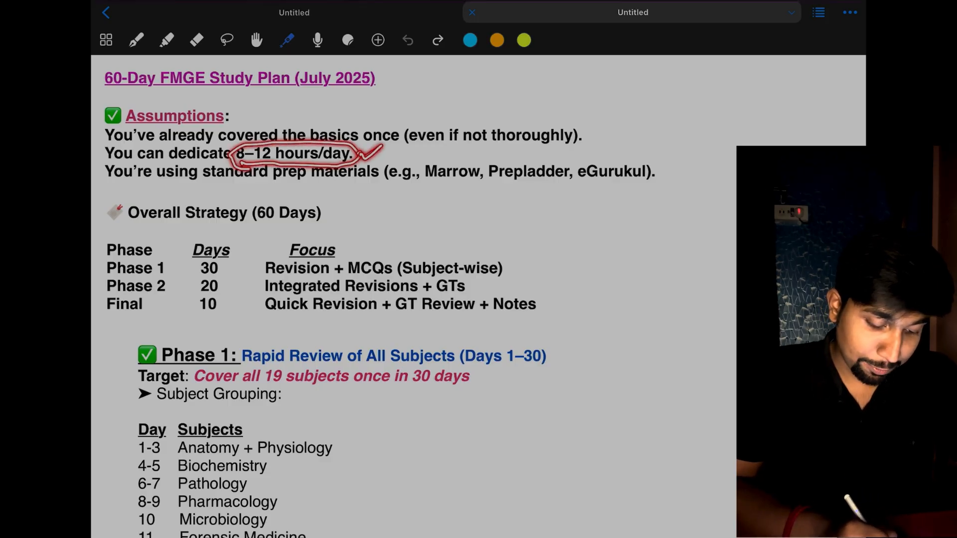
# Mark the 8–12 hours/day commitment, circle Phase 1's 30 days and underline the Final phase focus items in red.
pyautogui.click(407, 40)
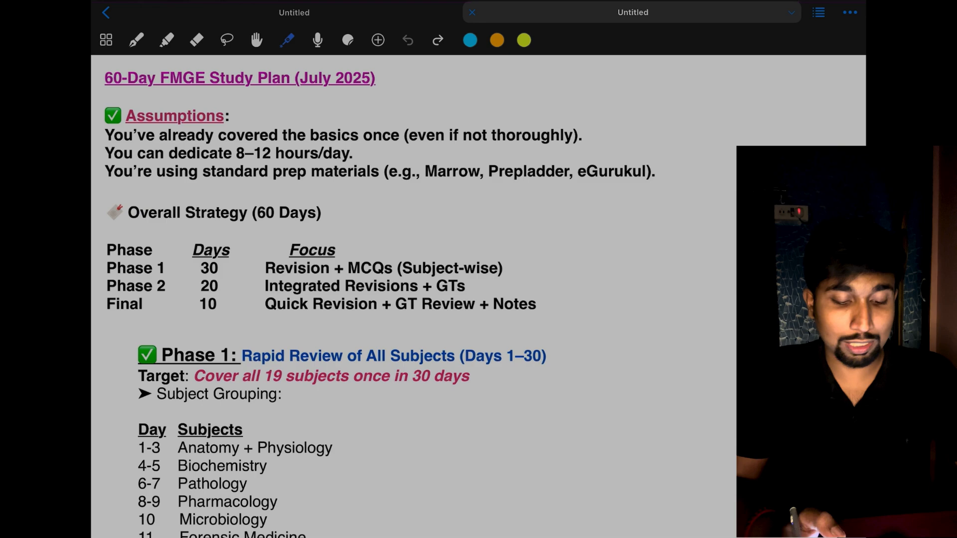
pyautogui.scroll(-3)
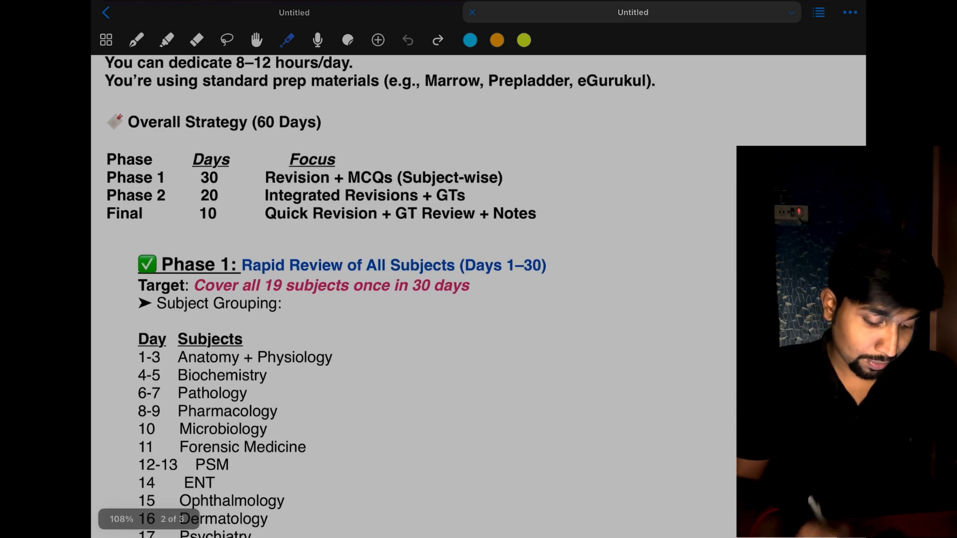
pyautogui.moveTo(256, 135); pyautogui.dragTo(317, 132)
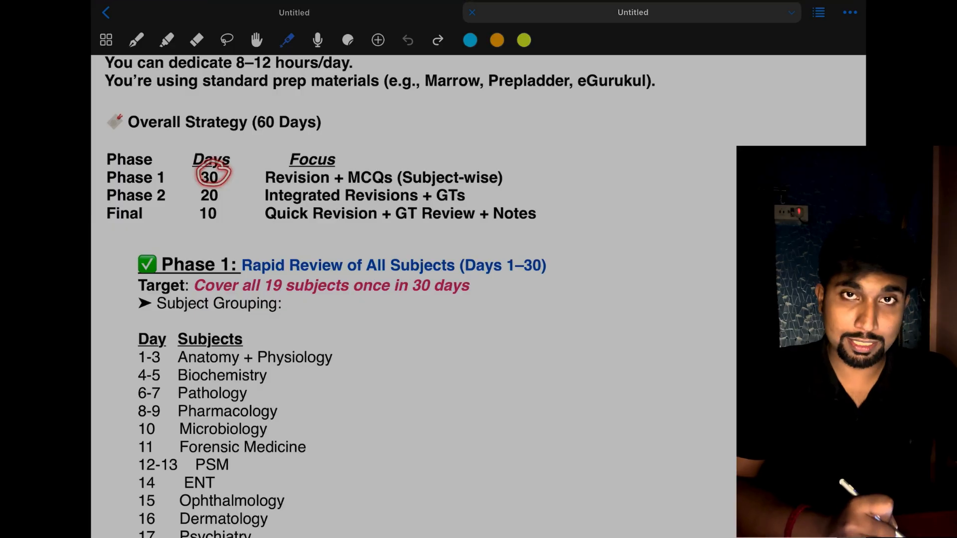
pyautogui.moveTo(211, 177); pyautogui.dragTo(211, 196)
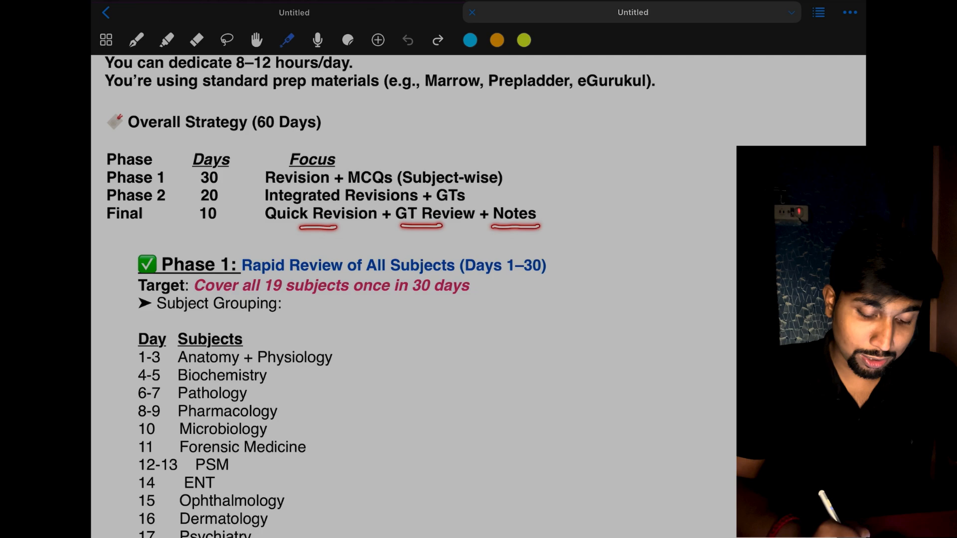
# Draw a red tick beside Anesthesia (day 18), emphasising covering all 19 subjects once.
pyautogui.scroll(-3)
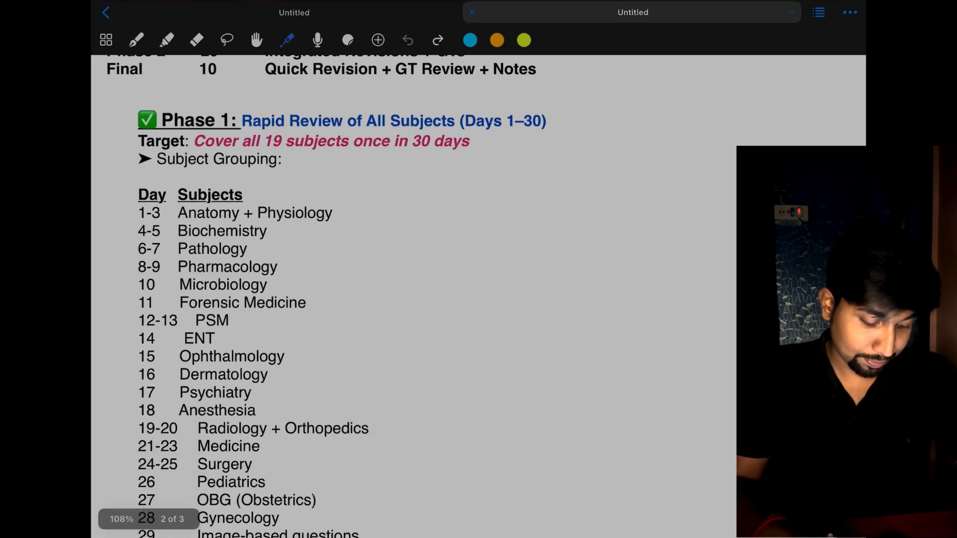
pyautogui.scroll(3)
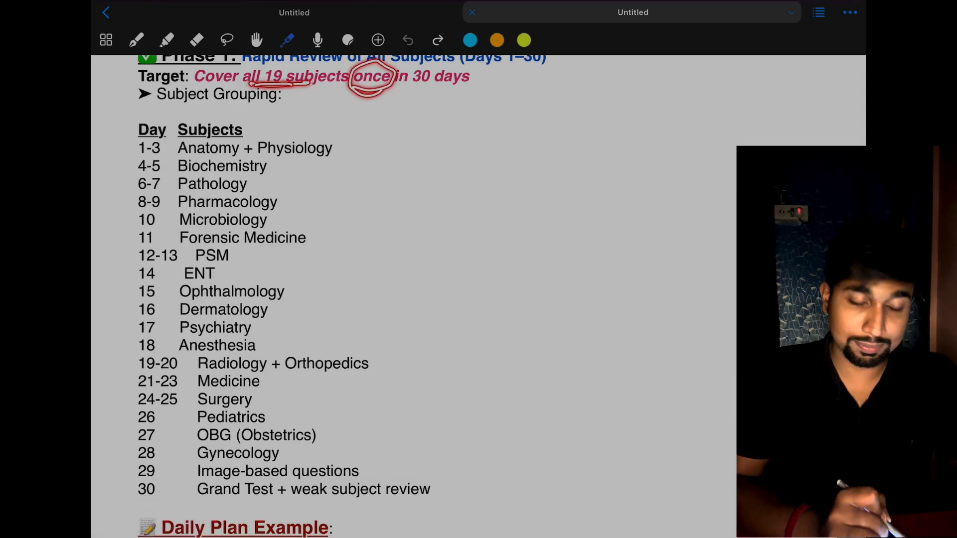
pyautogui.click(407, 39)
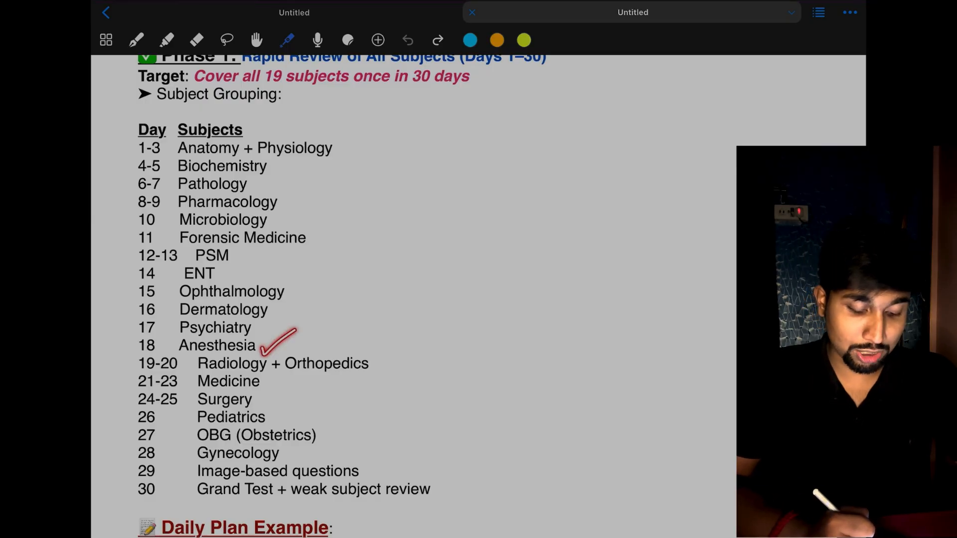
pyautogui.click(406, 40)
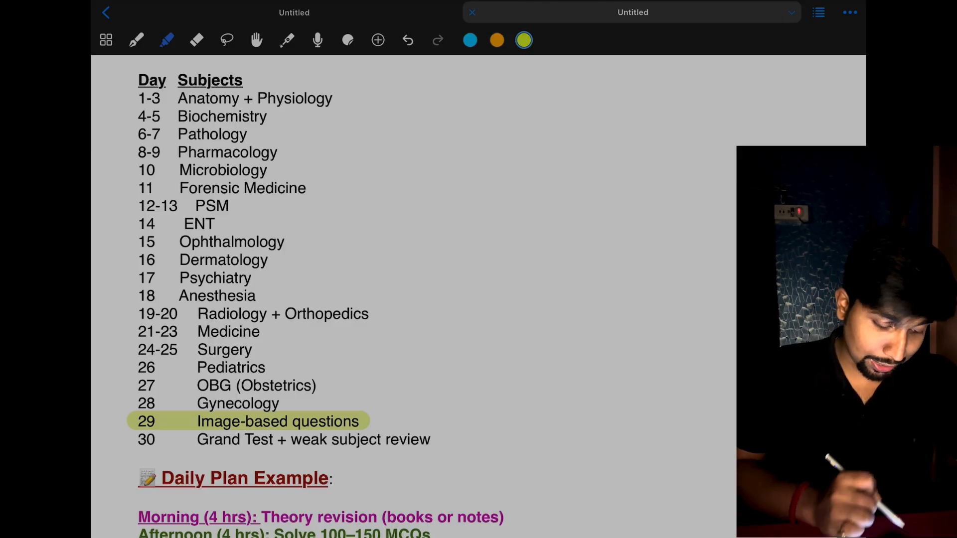
# Highlight day 30's Grand Test in blue, then mark the Daily Plan Example lines in red.
pyautogui.click(470, 40)
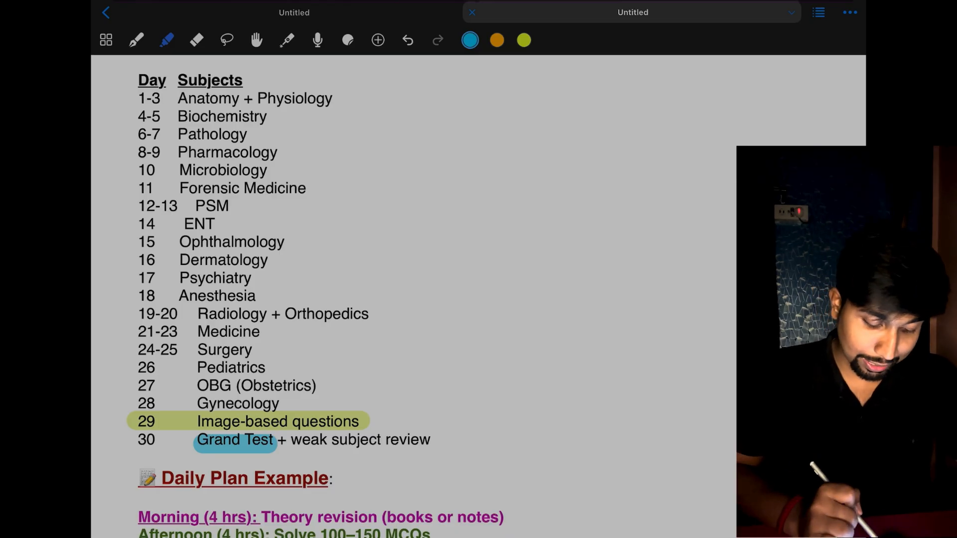
pyautogui.scroll(-3)
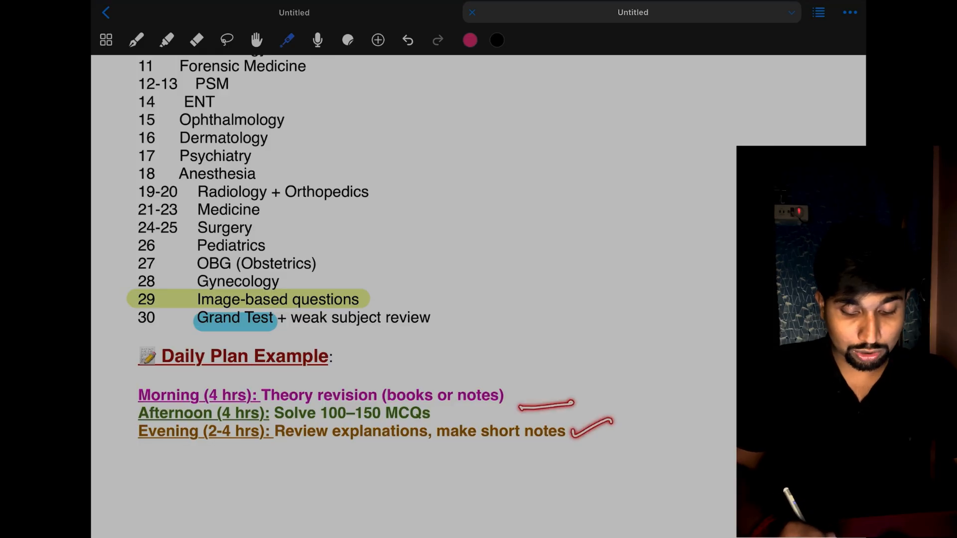
pyautogui.click(407, 40)
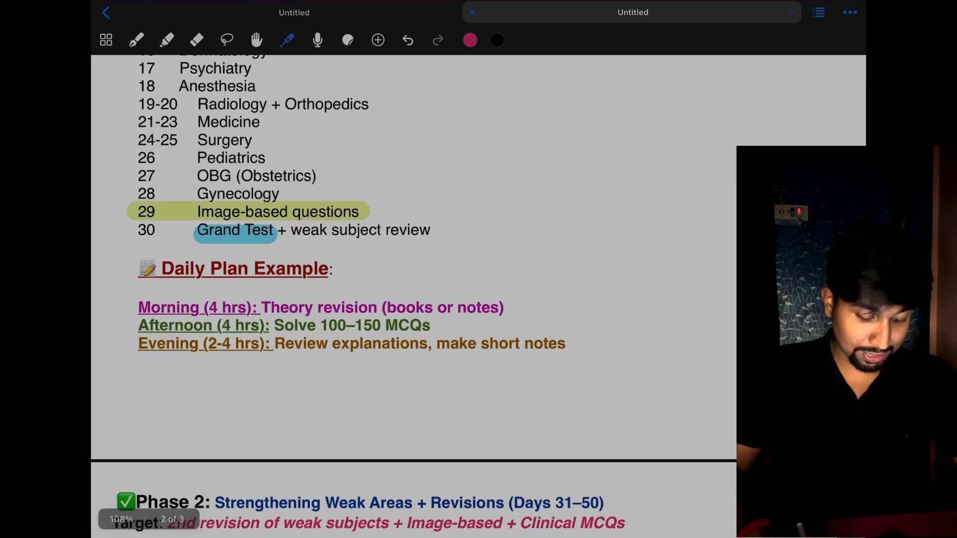
# Highlight the days 45–47 short subjects row in blue and point out Image-based revision for 48–50.
pyautogui.scroll(-3)
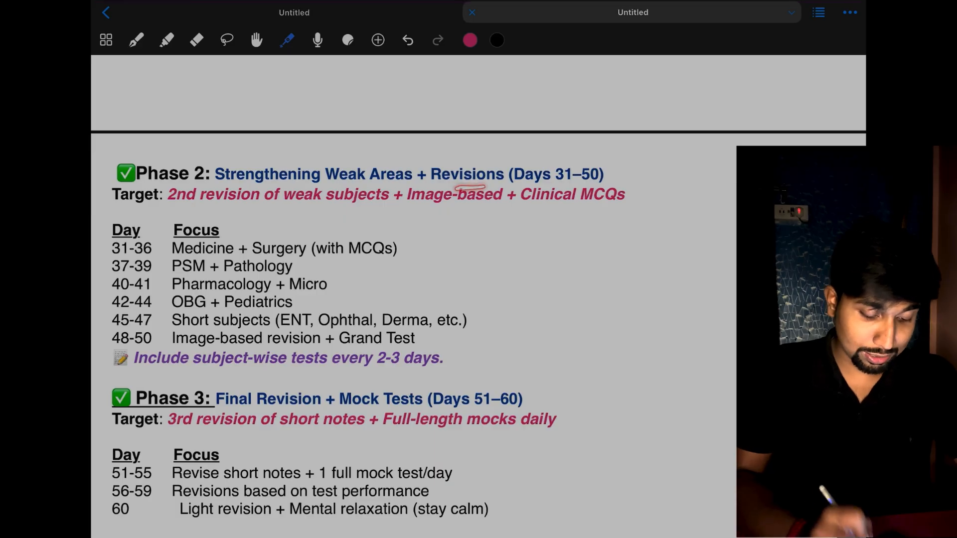
pyautogui.moveTo(214, 206); pyautogui.dragTo(284, 208)
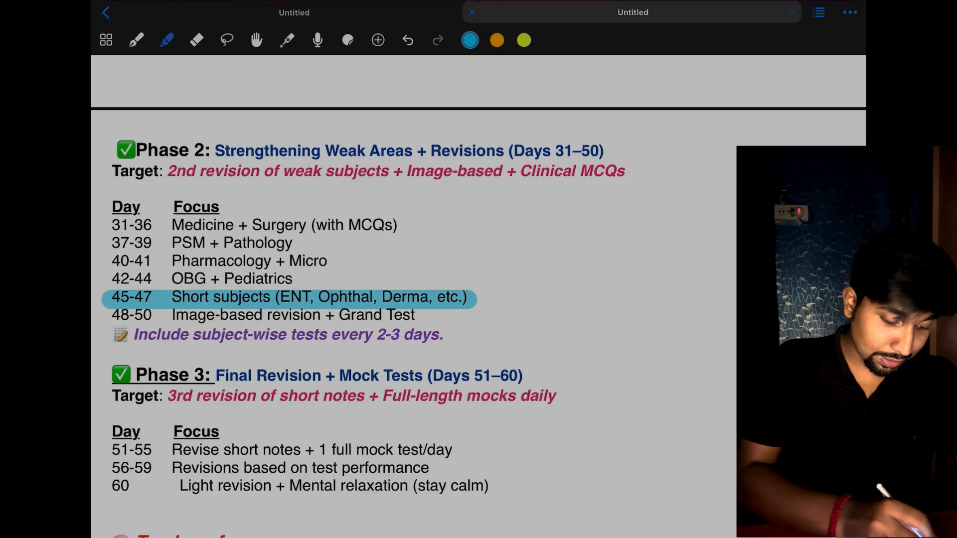
pyautogui.click(286, 39)
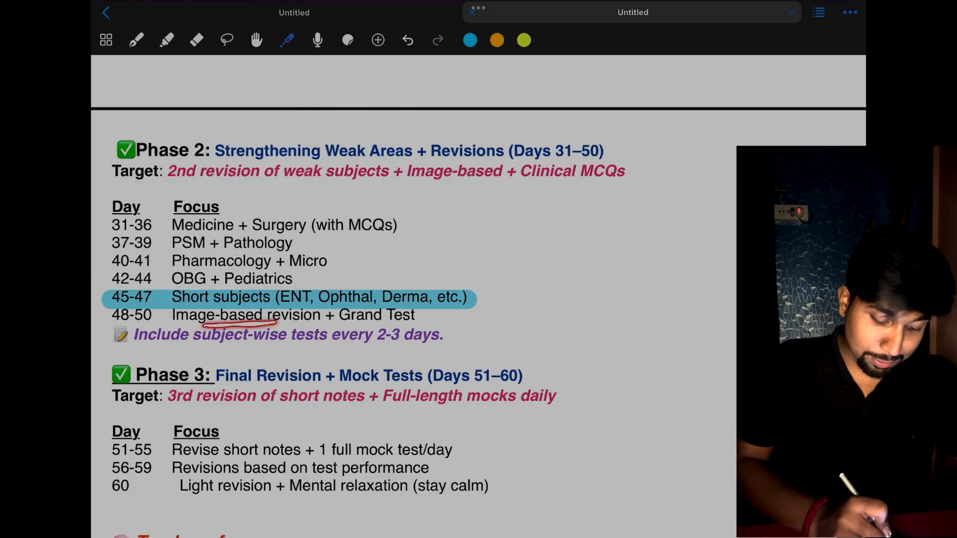
# Number day 30's Grand Test with a circled red 1 and Phase 2's with a circled 2.
pyautogui.scroll(3)
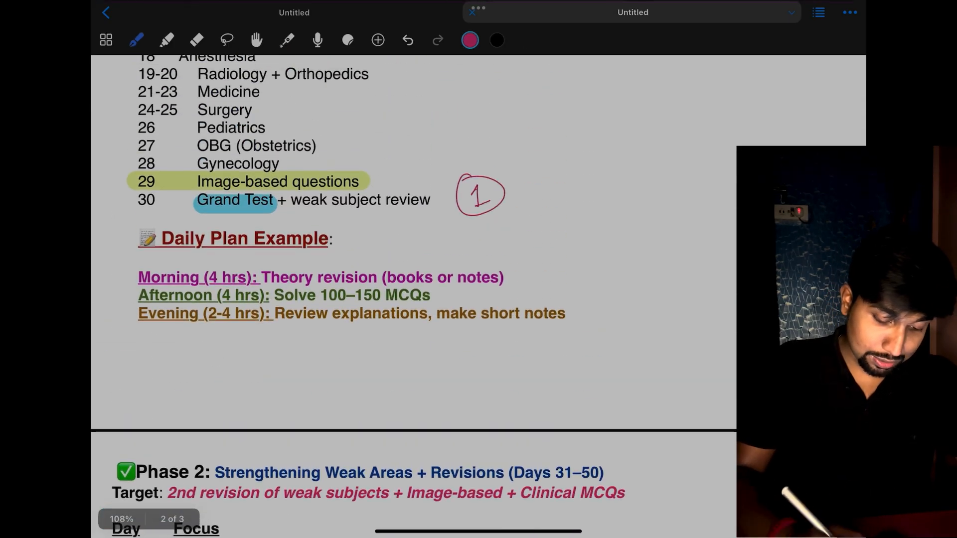
pyautogui.scroll(-3)
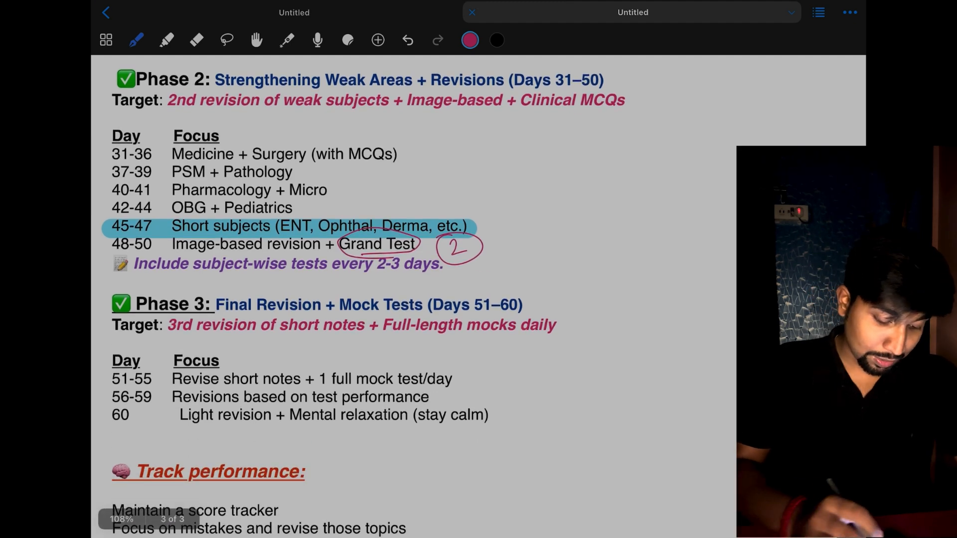
pyautogui.scroll(-3)
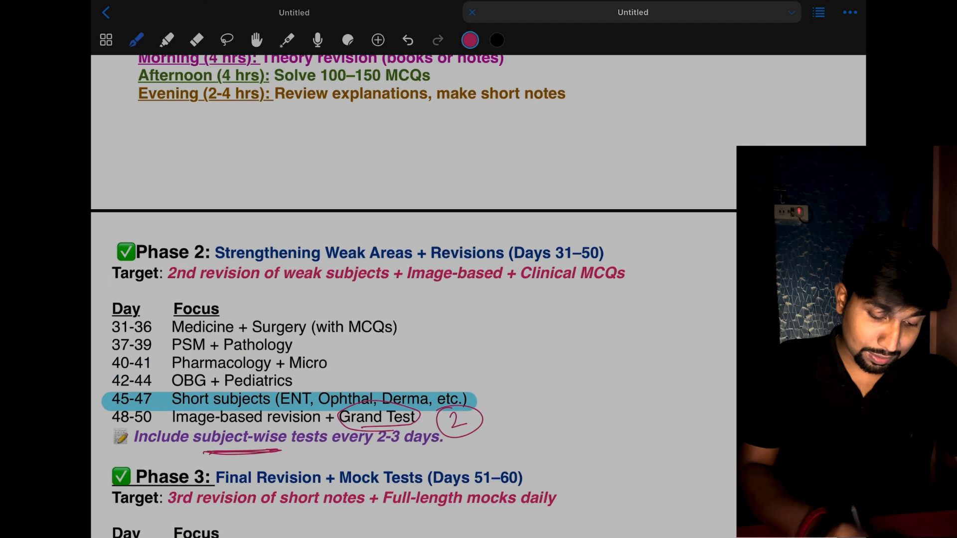
pyautogui.scroll(3)
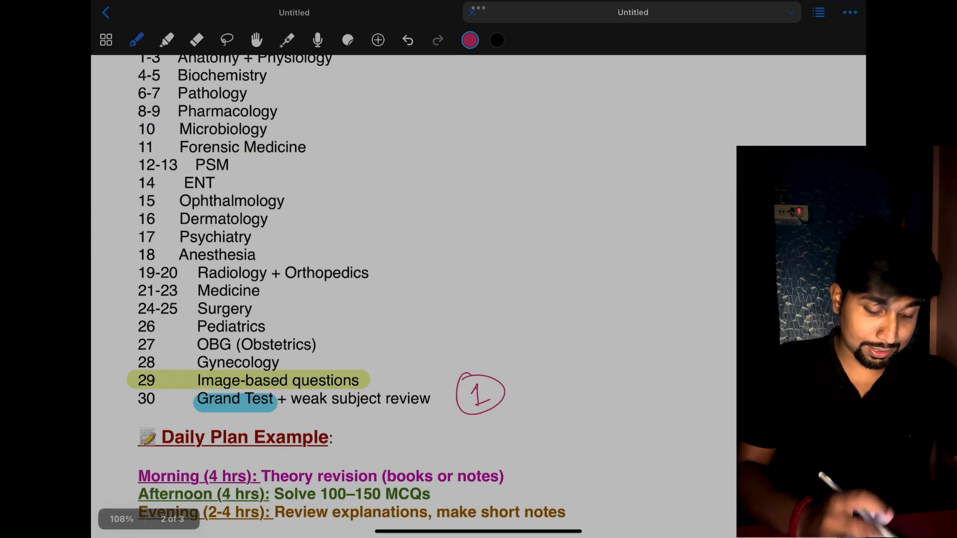
# Handwrite a red "9–5pm" timing note beside the Phase 3 Target line.
pyautogui.scroll(-3)
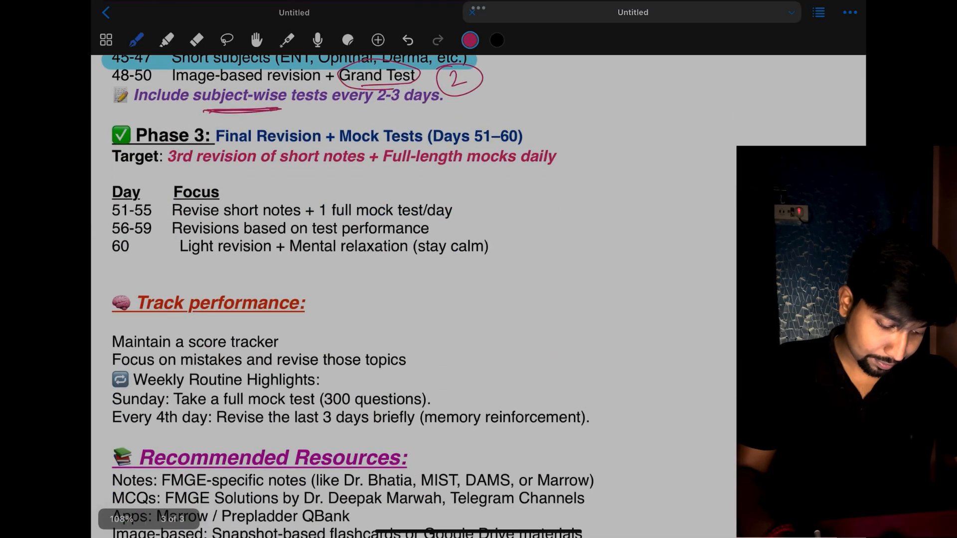
pyautogui.click(286, 40)
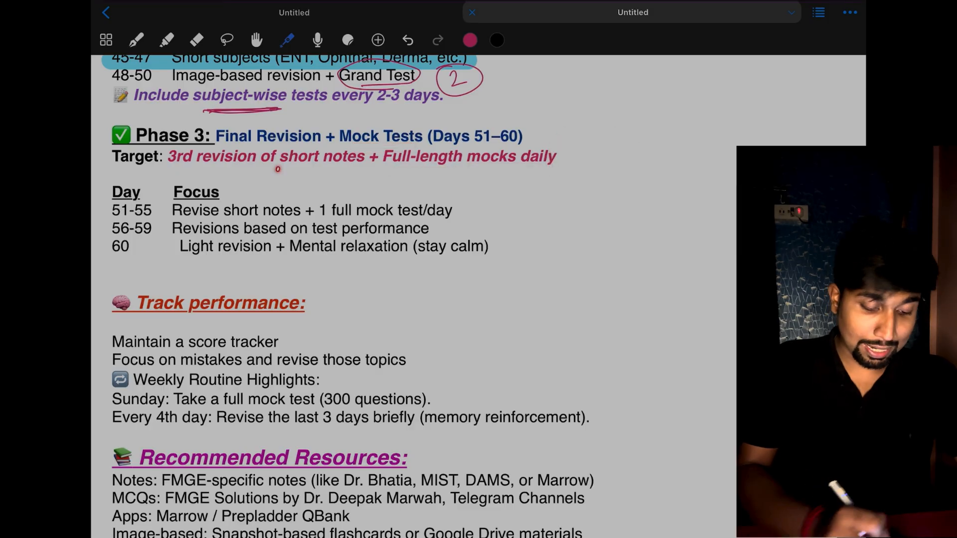
pyautogui.moveTo(229, 167); pyautogui.dragTo(305, 168)
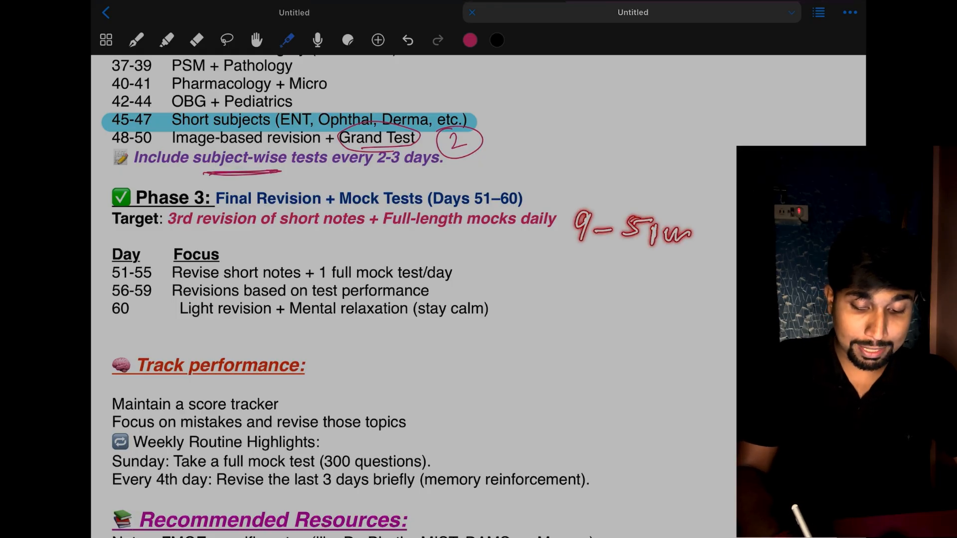
# Highlight "1 full mock test/day" on the days 51–55 row in orange.
pyautogui.click(407, 40)
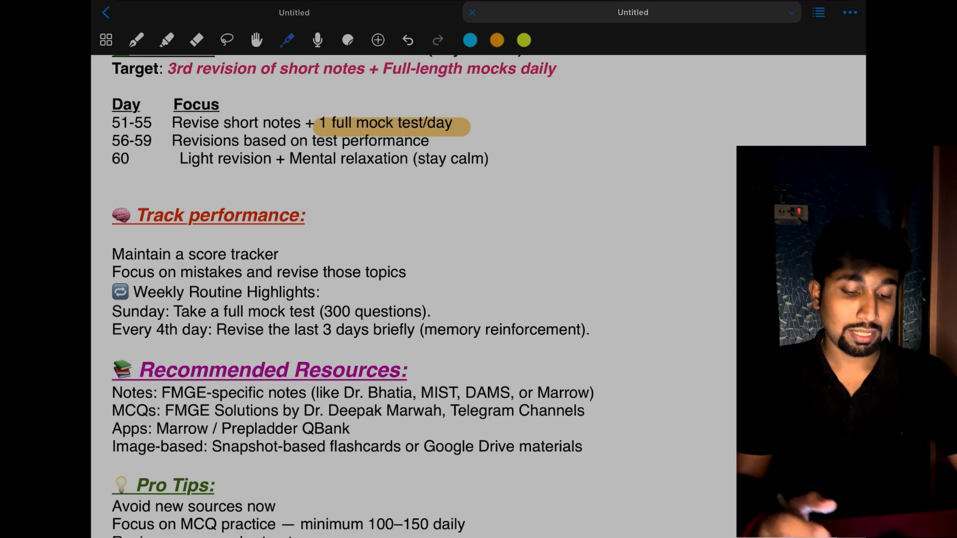
# Highlight Weekly Routine Highlights in orange and draw a red circled 5 beside the 51–55 row.
pyautogui.scroll(3)
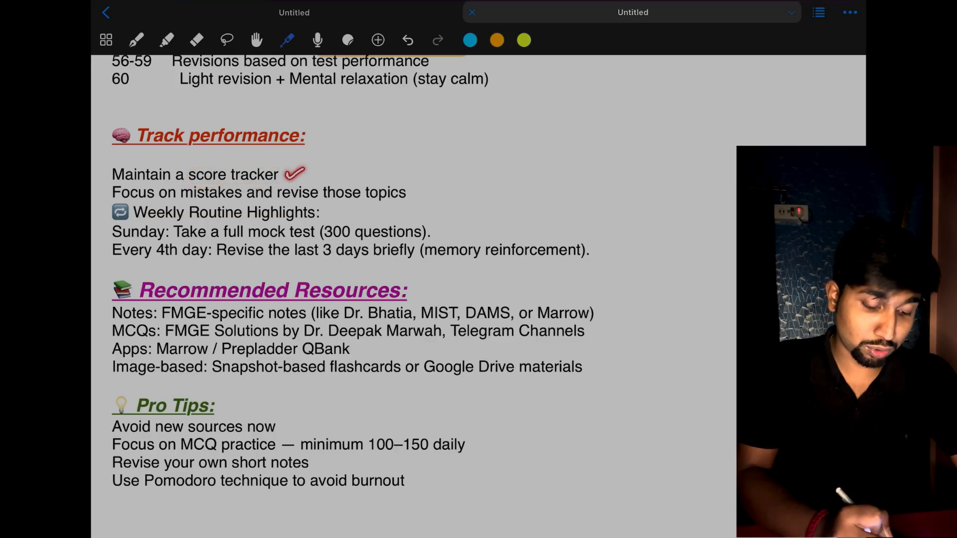
pyautogui.click(296, 173)
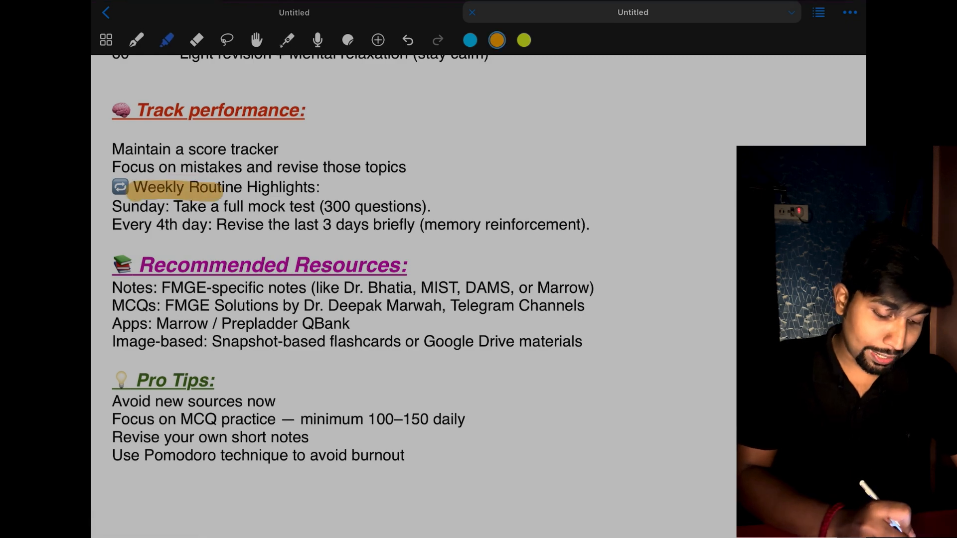
pyautogui.click(137, 40)
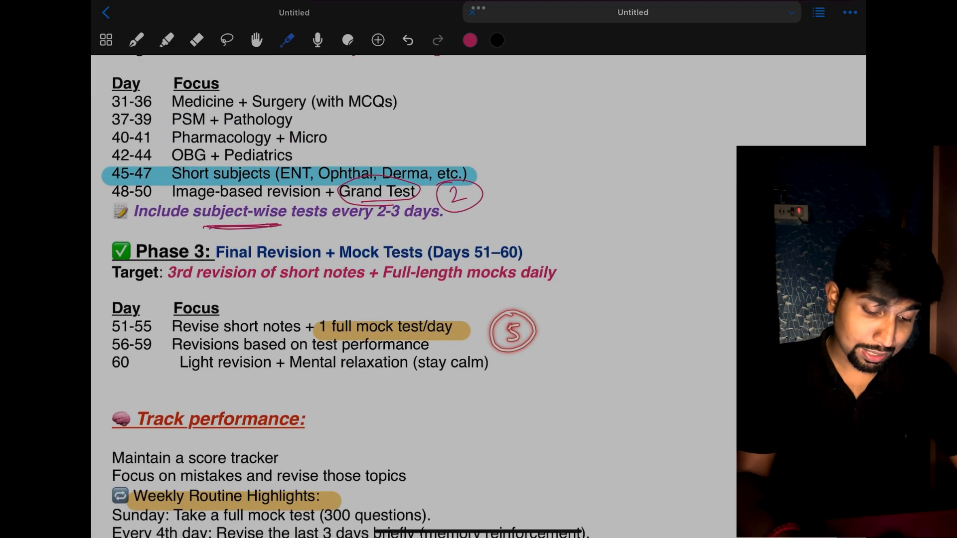
# Underline "4th day" in red and highlight the Every 4th day revision line in green.
pyautogui.scroll(-3)
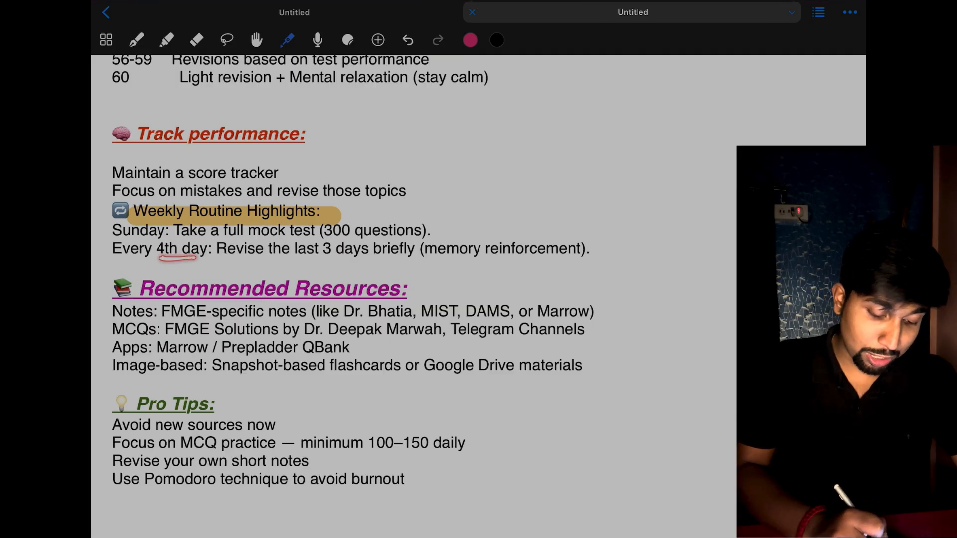
pyautogui.click(167, 40)
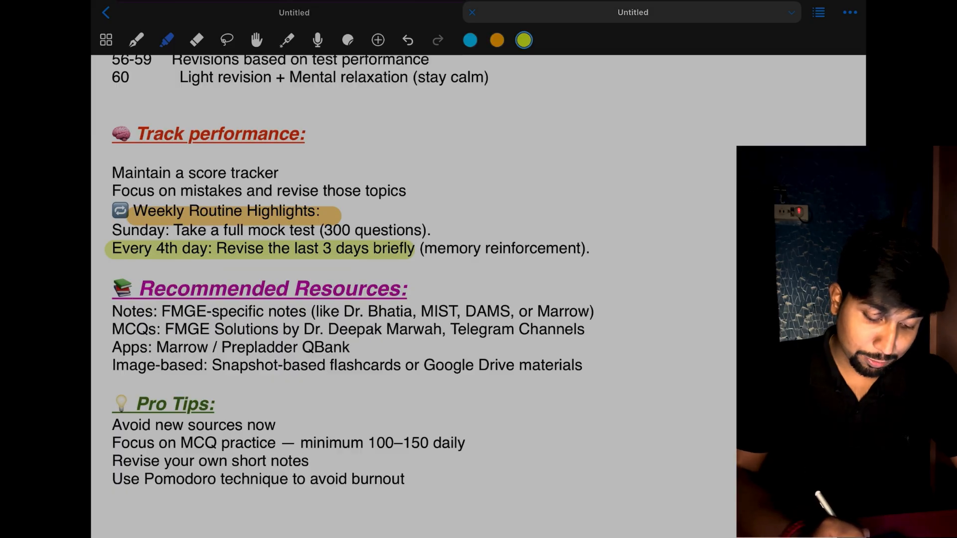
pyautogui.scroll(3)
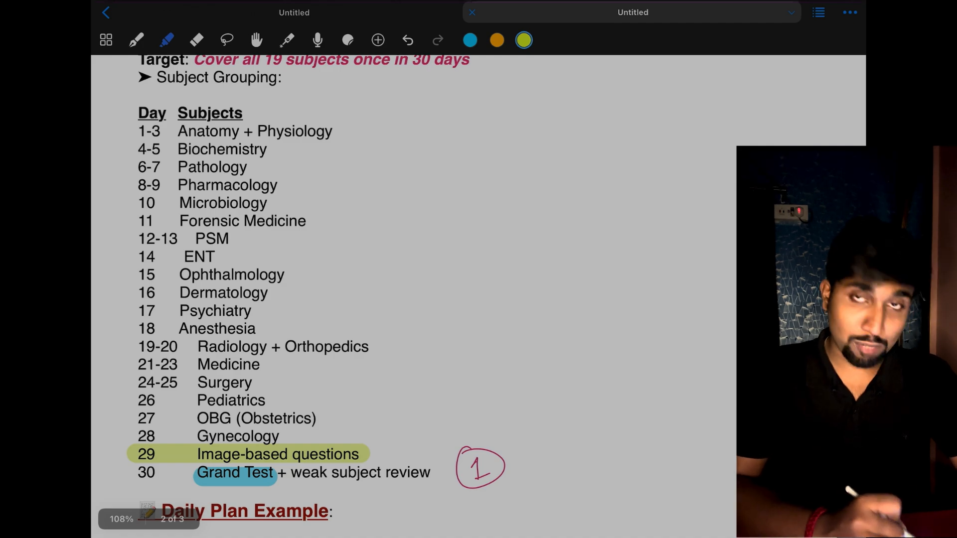
# Highlight "(memory reinforcement)" and "Bhatia, MIST, DAMS, or Marrow" in green.
pyautogui.scroll(-3)
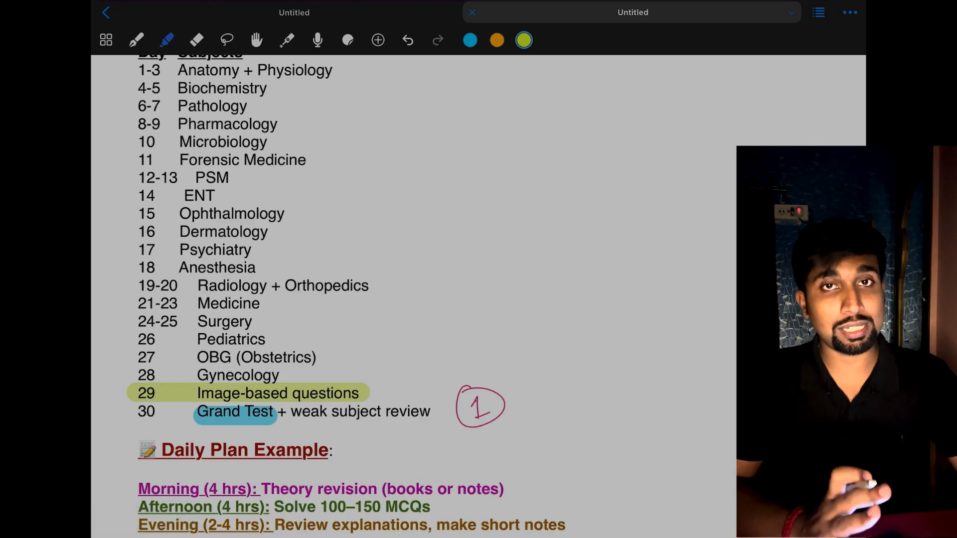
pyautogui.scroll(-3)
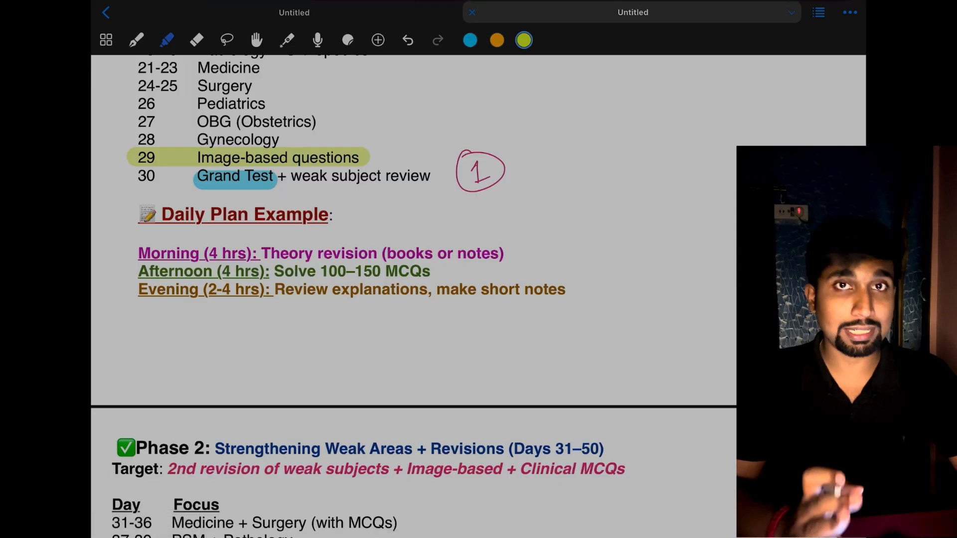
pyautogui.scroll(-3)
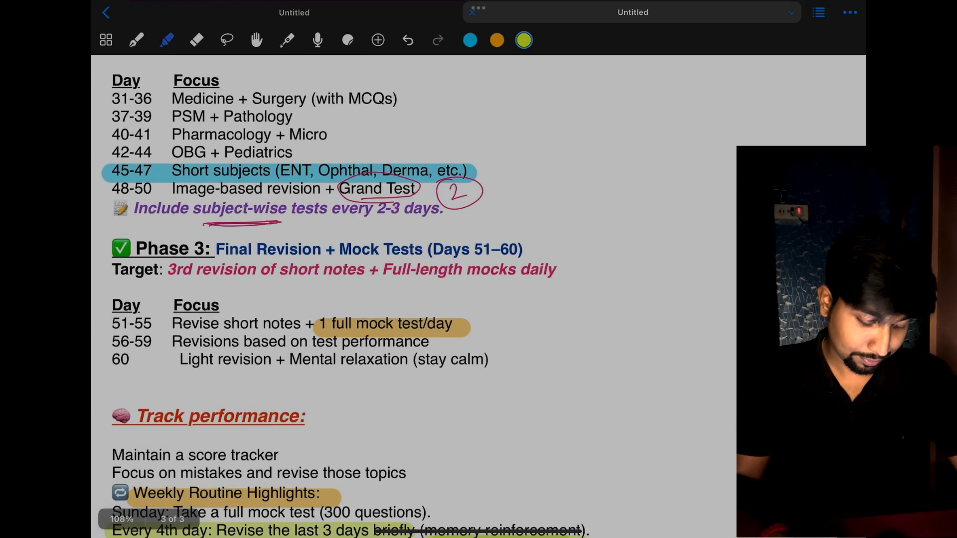
pyautogui.scroll(-3)
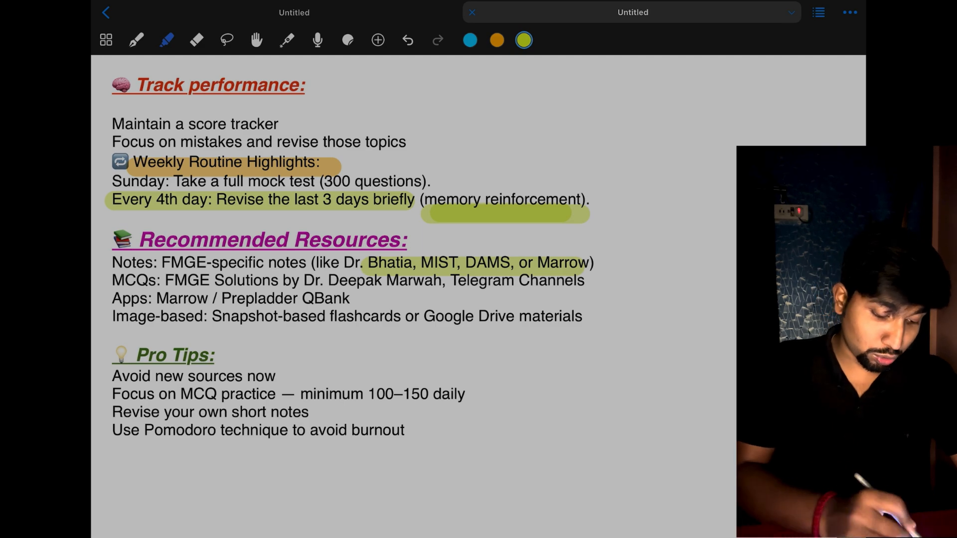
# Highlight Dr. Deepak Marwah and Marrow / Prepladder QBank in orange and add a circled red PYQ note.
pyautogui.click(496, 40)
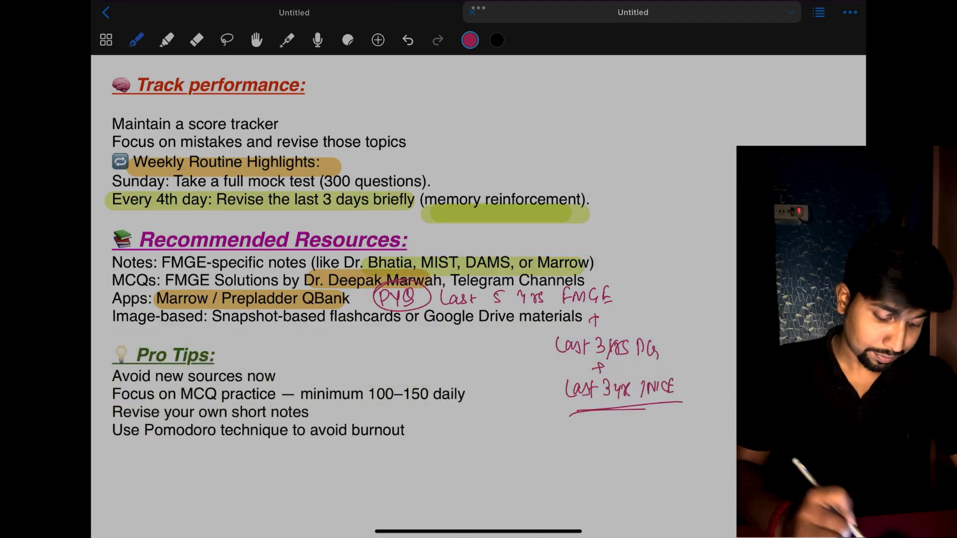
pyautogui.scroll(3)
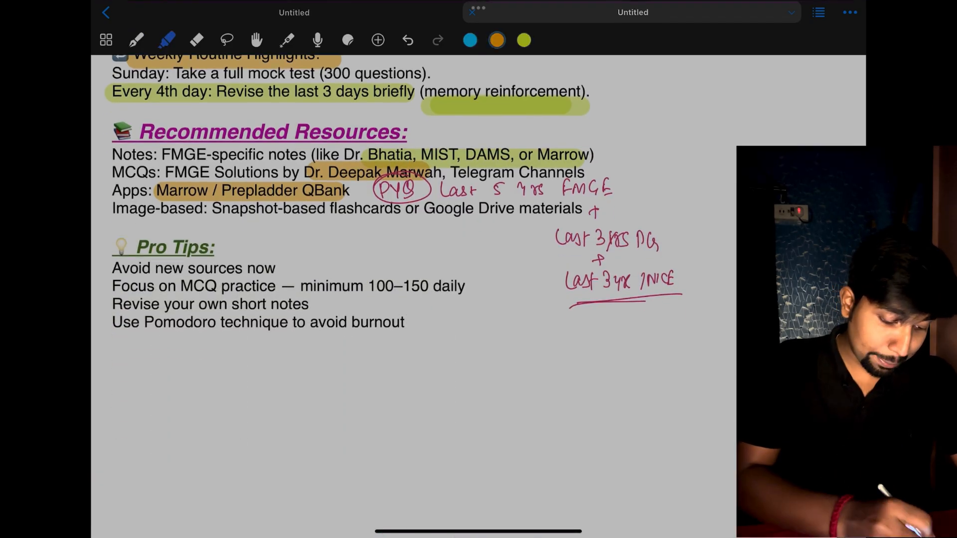
# Tick "Avoid new sources now" in red and underline its word "new".
pyautogui.click(136, 40)
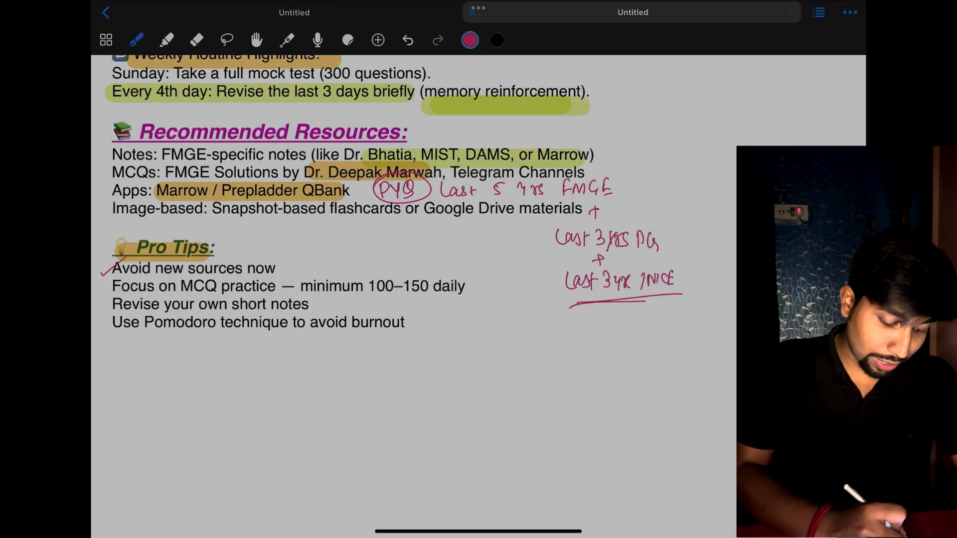
pyautogui.click(287, 40)
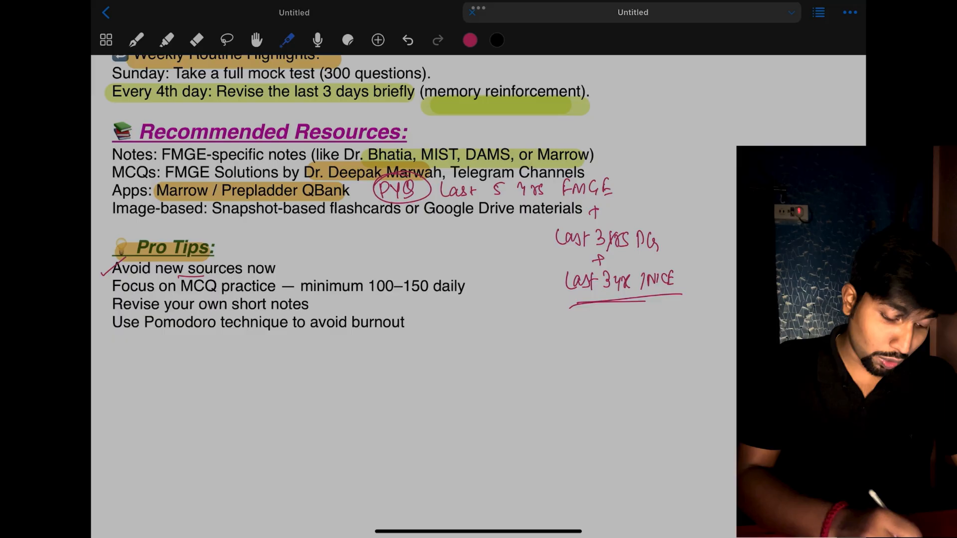